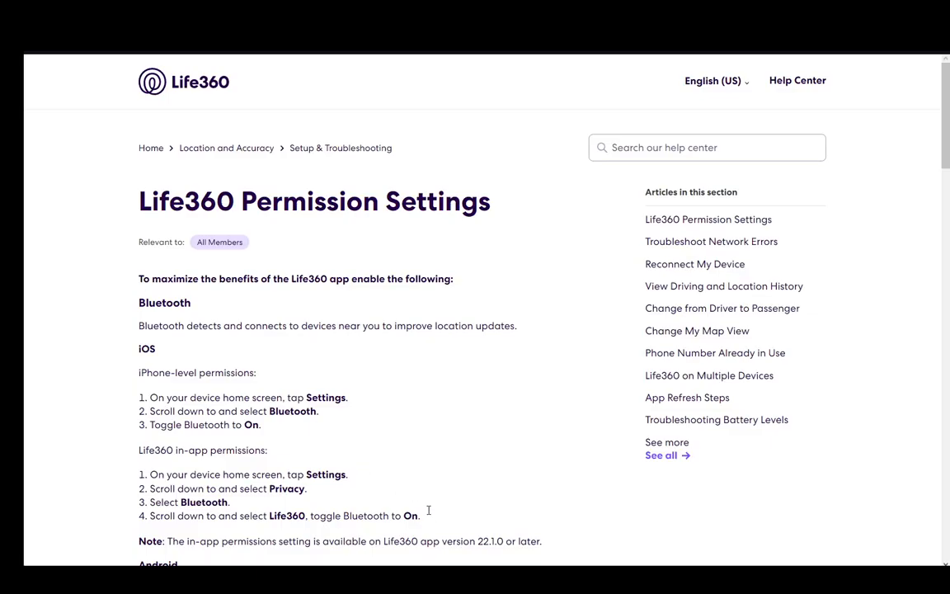
{"action": "mouse_move", "coordinate": [367, 437]}
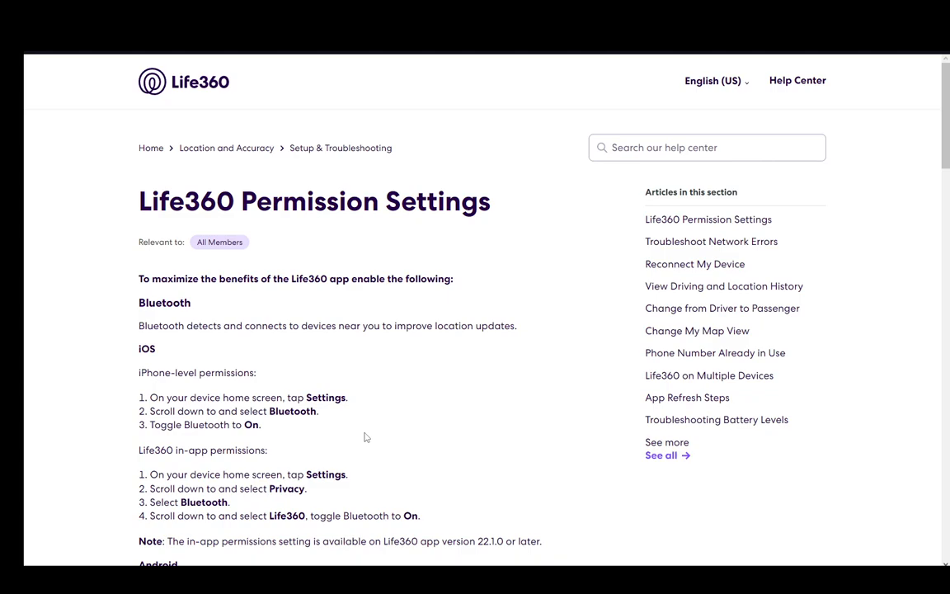
{"action": "scroll", "scroll_direction": "down", "scroll_amount": 3}
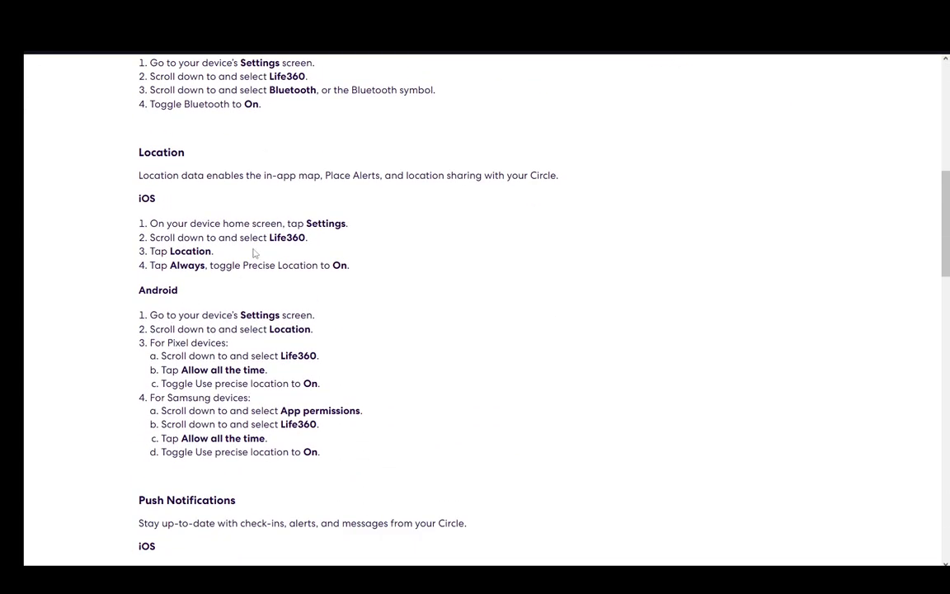
{"action": "mouse_move", "coordinate": [466, 159]}
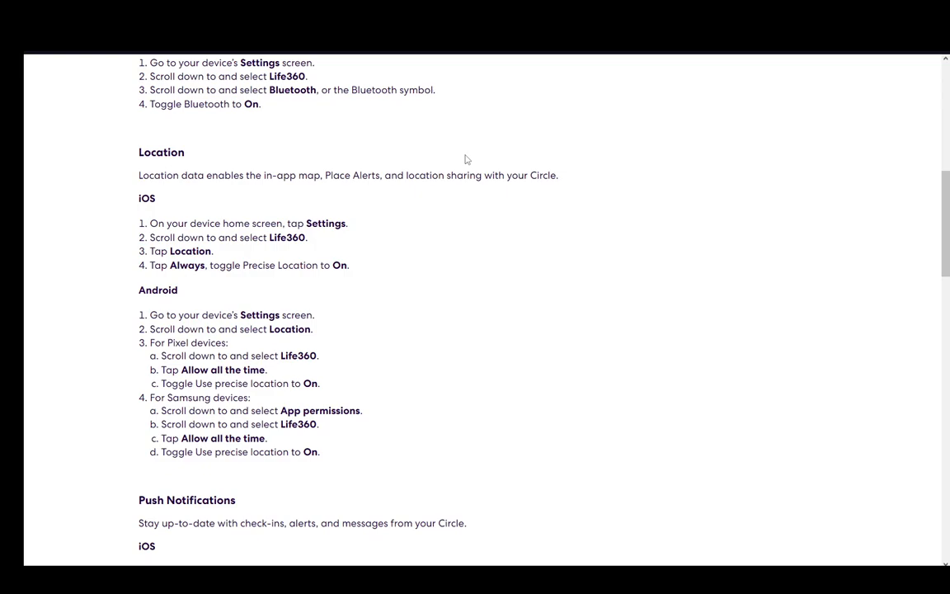